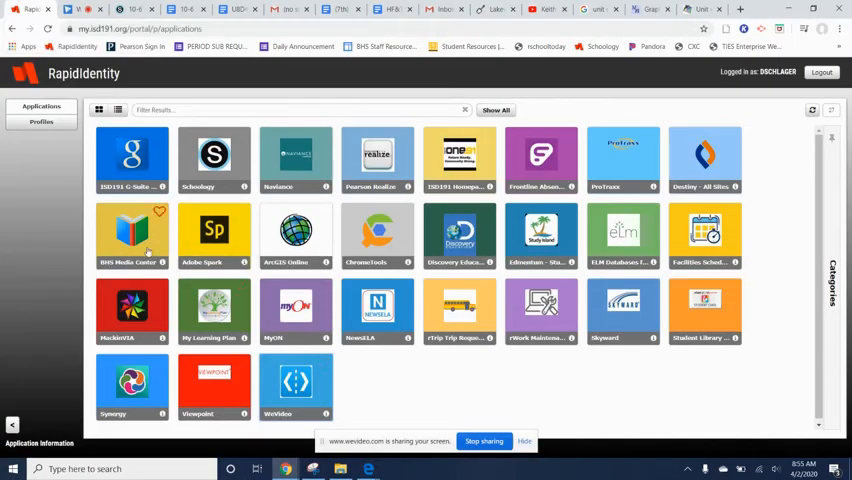
# - Launch Schoology from the RapidIdentity applications grid
pyautogui.click(208, 152)
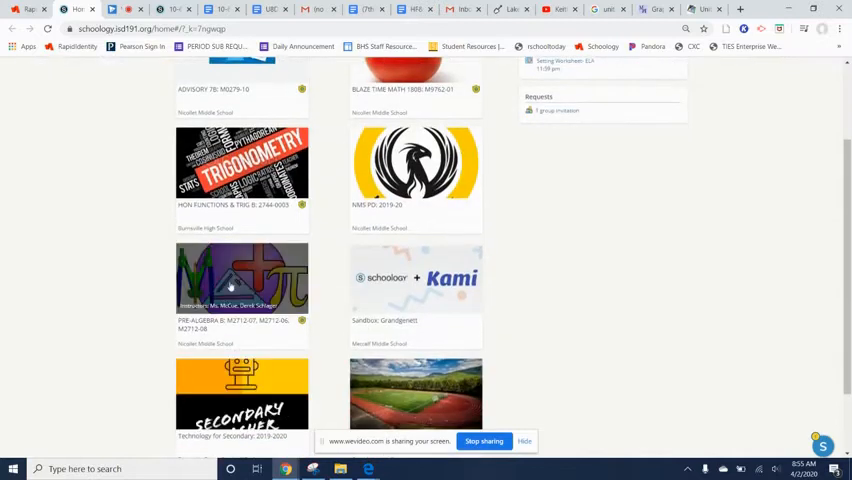
# - Navigate Pre-Algebra B > Distance Learning Materials > Thursday 4/2 folder and launch the 10-6 Learning Checklist
pyautogui.click(241, 275)
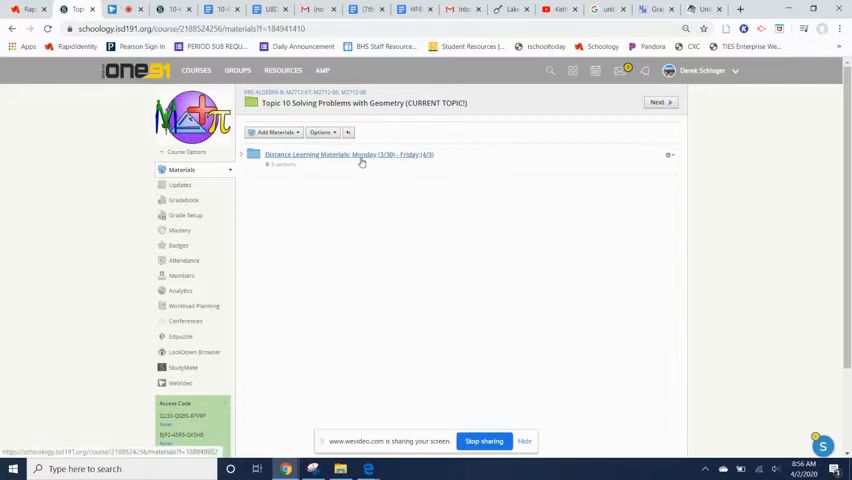
pyautogui.click(349, 155)
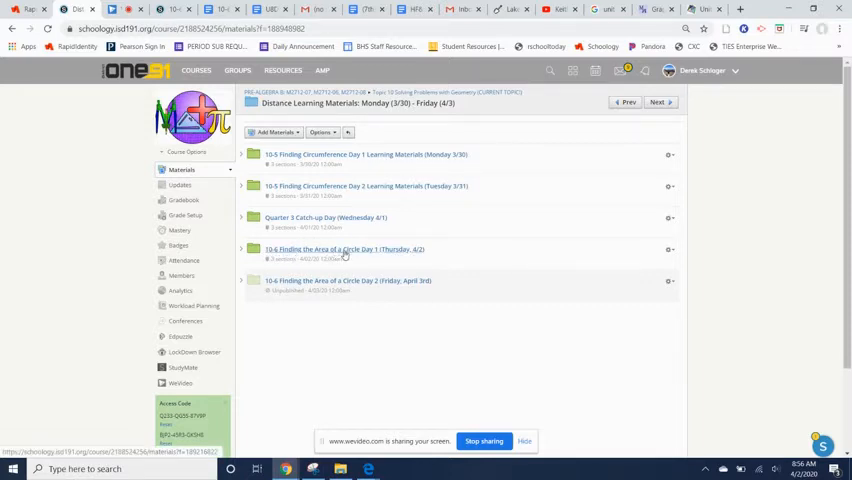
pyautogui.click(344, 249)
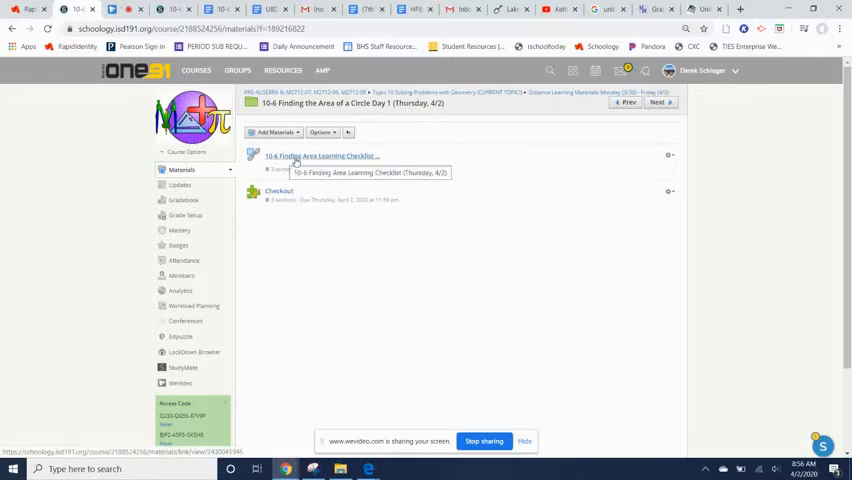
pyautogui.click(320, 156)
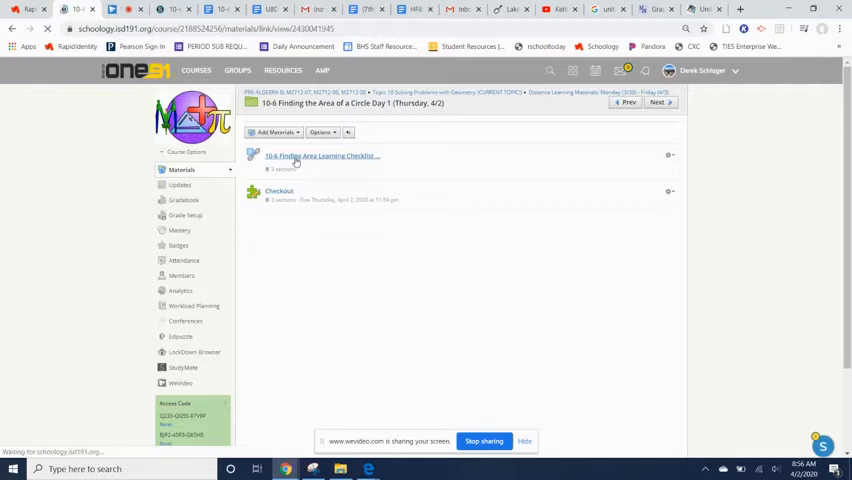
# - Read through the Day 1 checklist's embedded Google Doc, then launch the folder's Checkout quiz
pyautogui.click(320, 156)
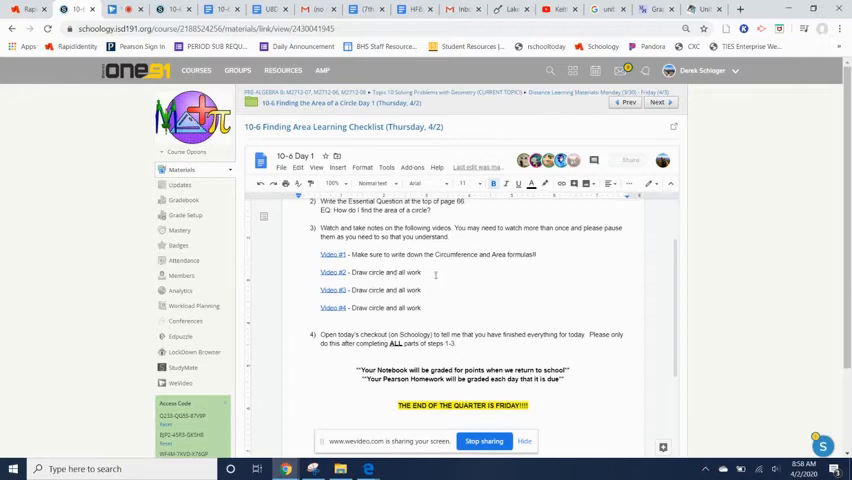
pyautogui.scroll(-3)
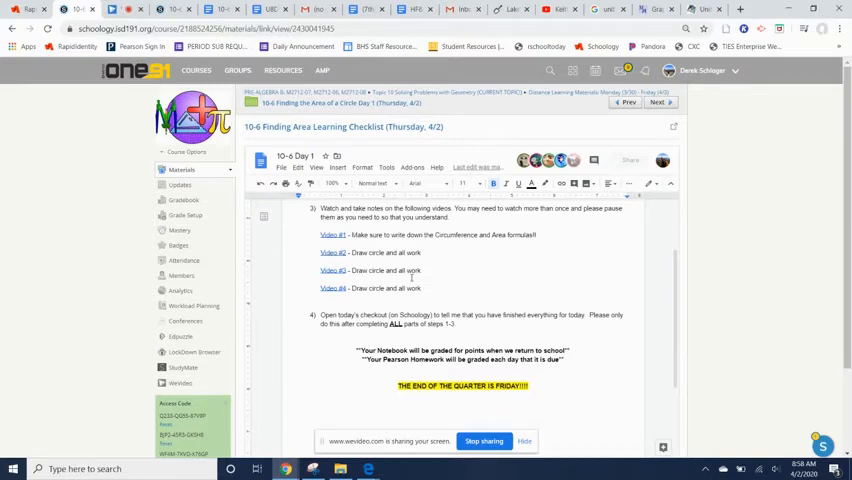
pyautogui.moveTo(382, 301)
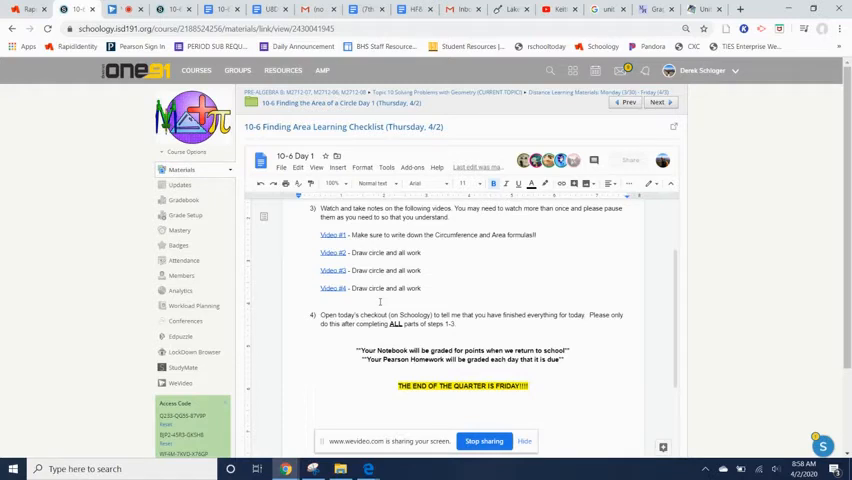
pyautogui.scroll(-3)
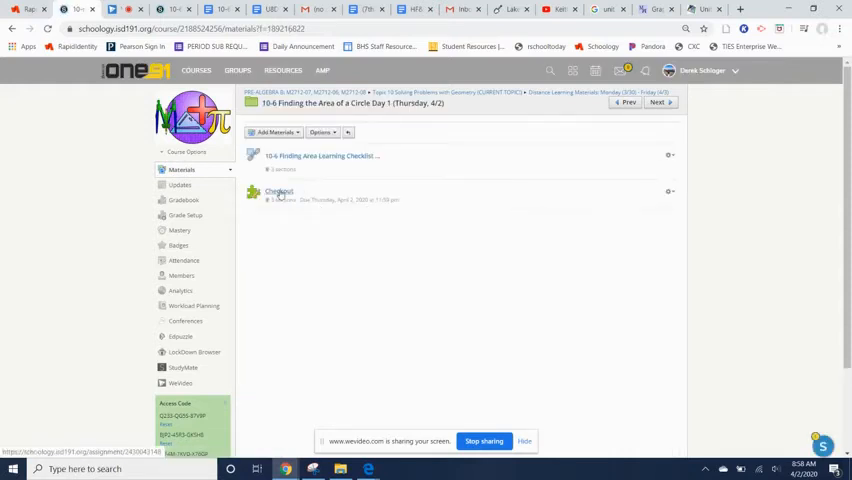
pyautogui.click(279, 191)
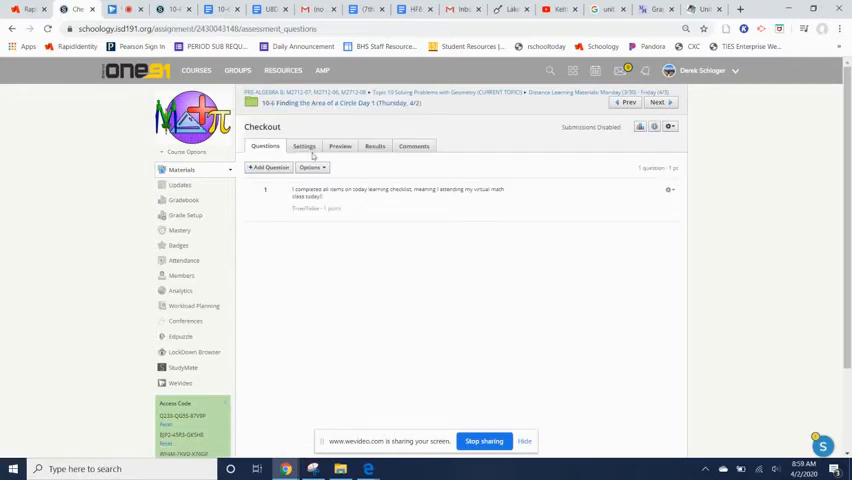
pyautogui.moveTo(340, 146)
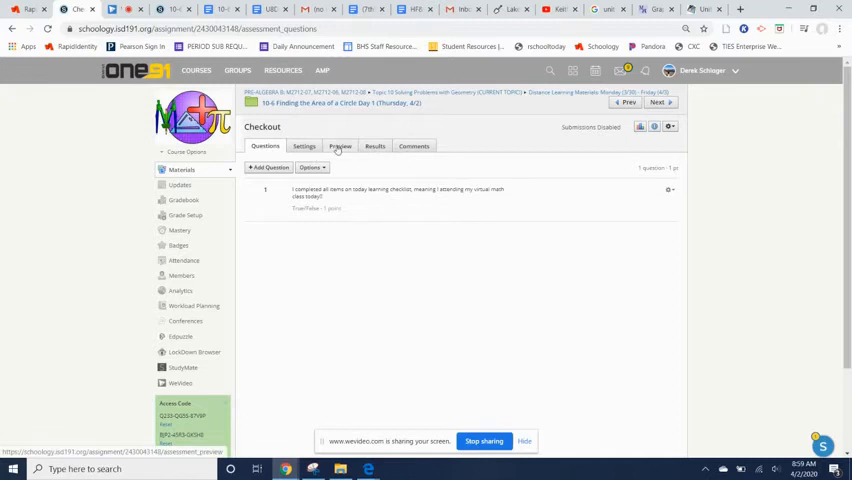
# - Start a student preview attempt of the Checkout's true/false question, then leave back to the materials folder
pyautogui.click(340, 146)
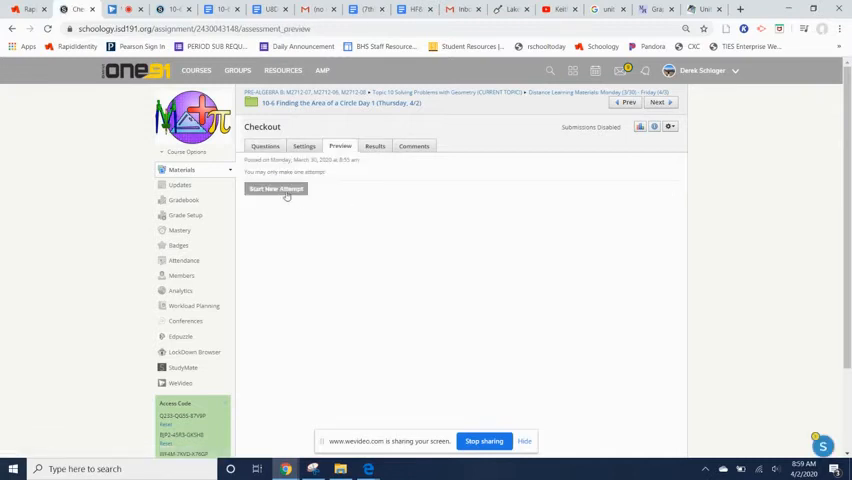
pyautogui.click(275, 189)
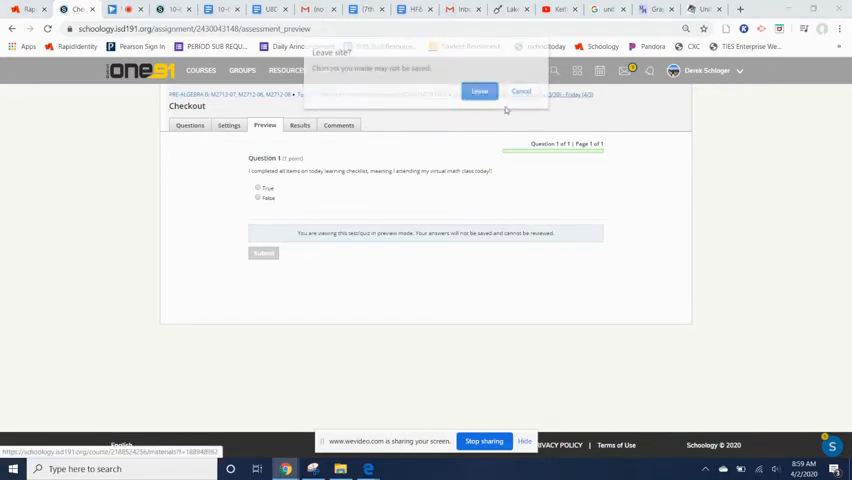
pyautogui.click(479, 91)
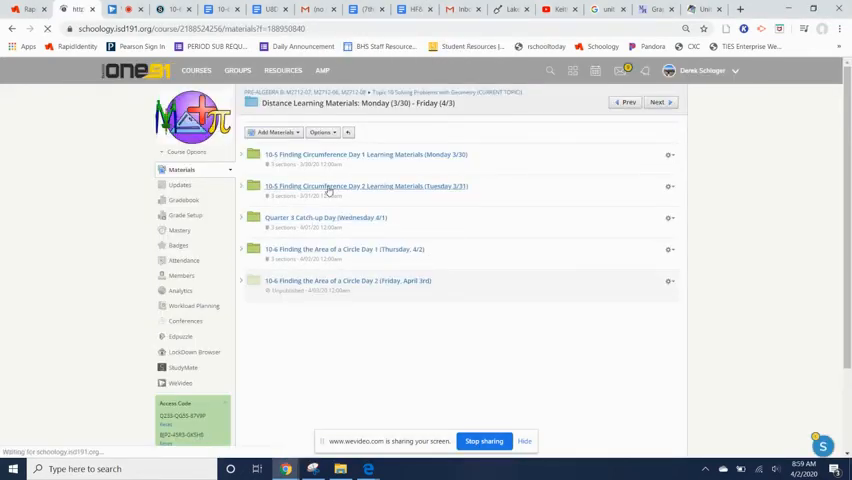
# - View the Tuesday 3/31 10-5 Finding Circumference checklist down to its Pearson homework step
pyautogui.click(365, 186)
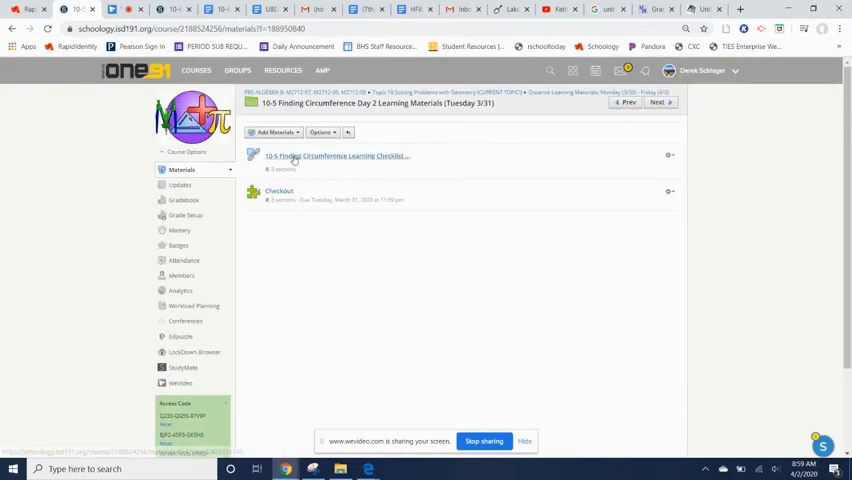
pyautogui.click(337, 155)
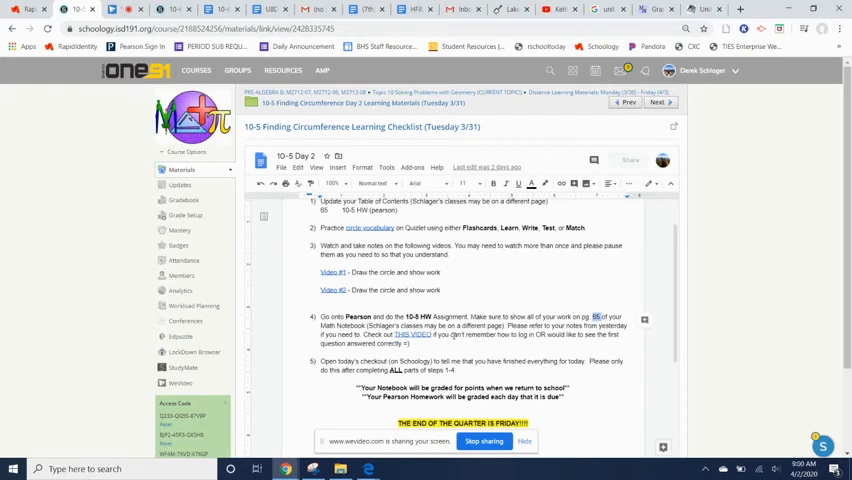
pyautogui.scroll(-3)
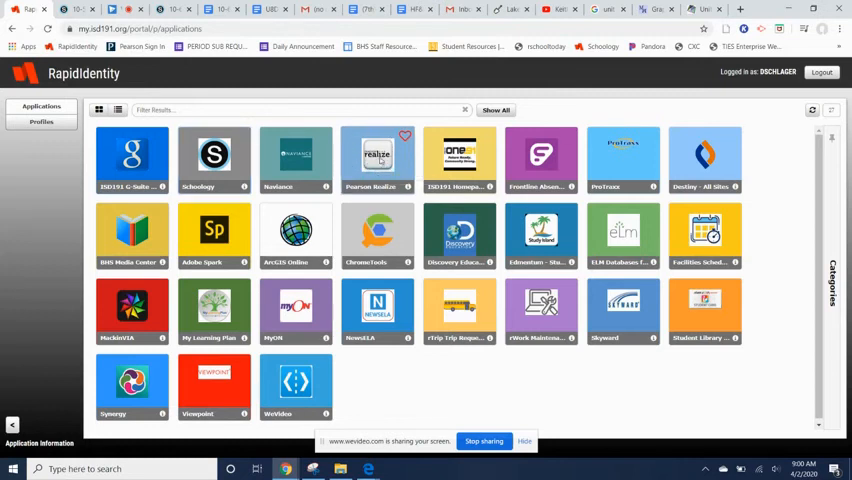
# - Launch Pearson Realize from the RapidIdentity applications grid
pyautogui.click(377, 160)
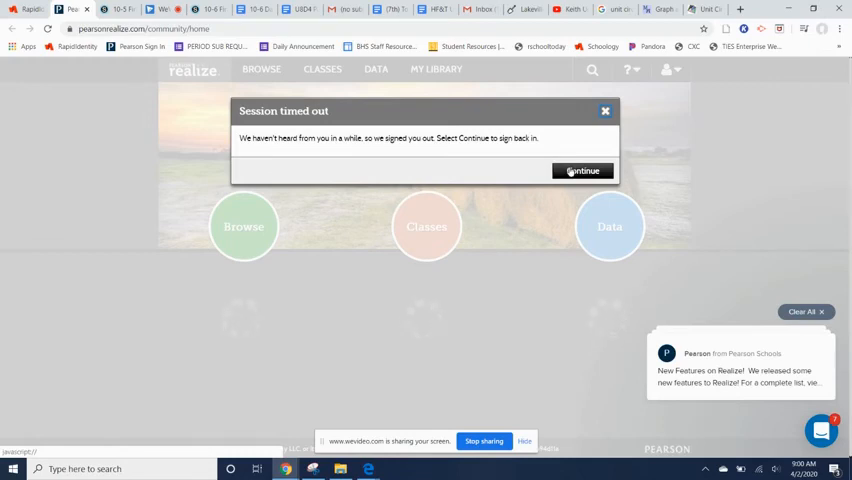
# - Continue past the session timeout and preview the Pre-Algebra B 10-5 Assignment
pyautogui.click(582, 170)
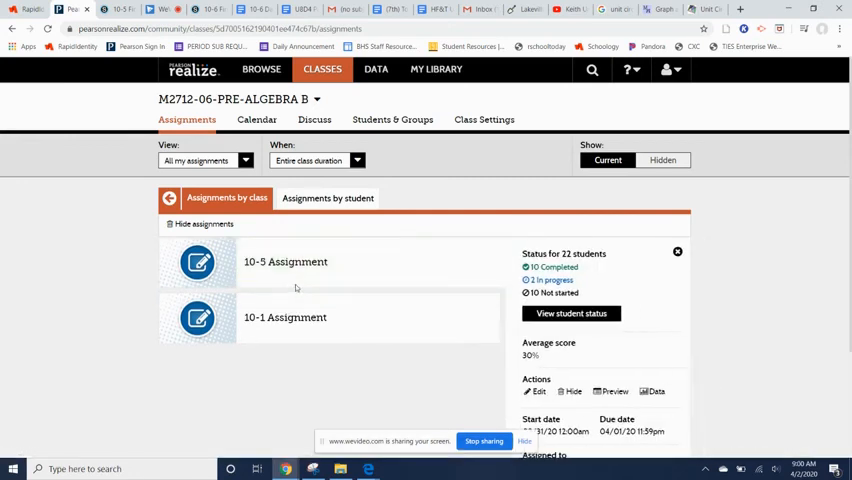
pyautogui.click(612, 391)
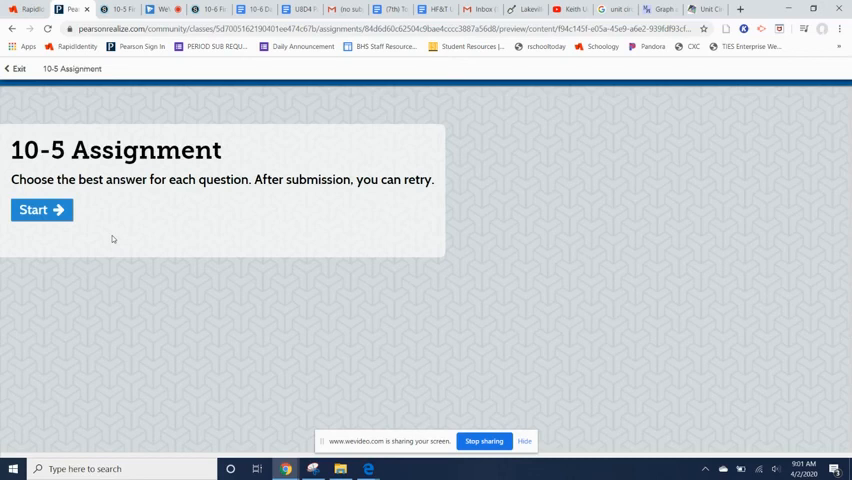
pyautogui.click(160, 9)
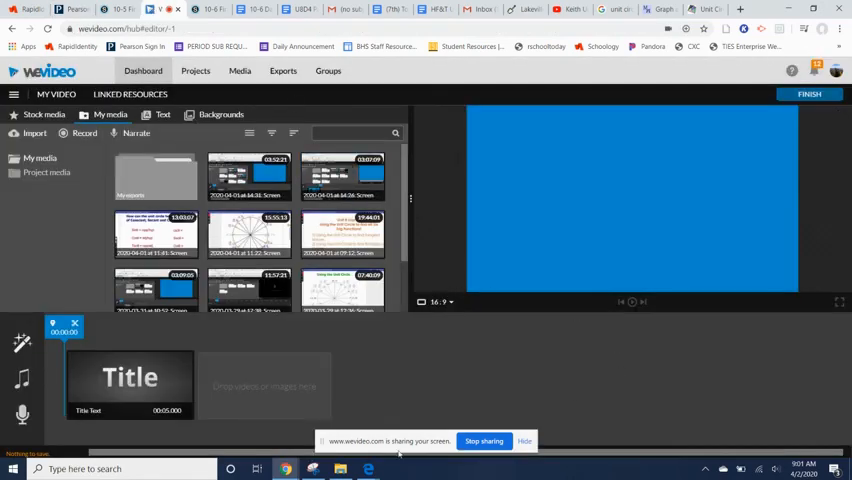